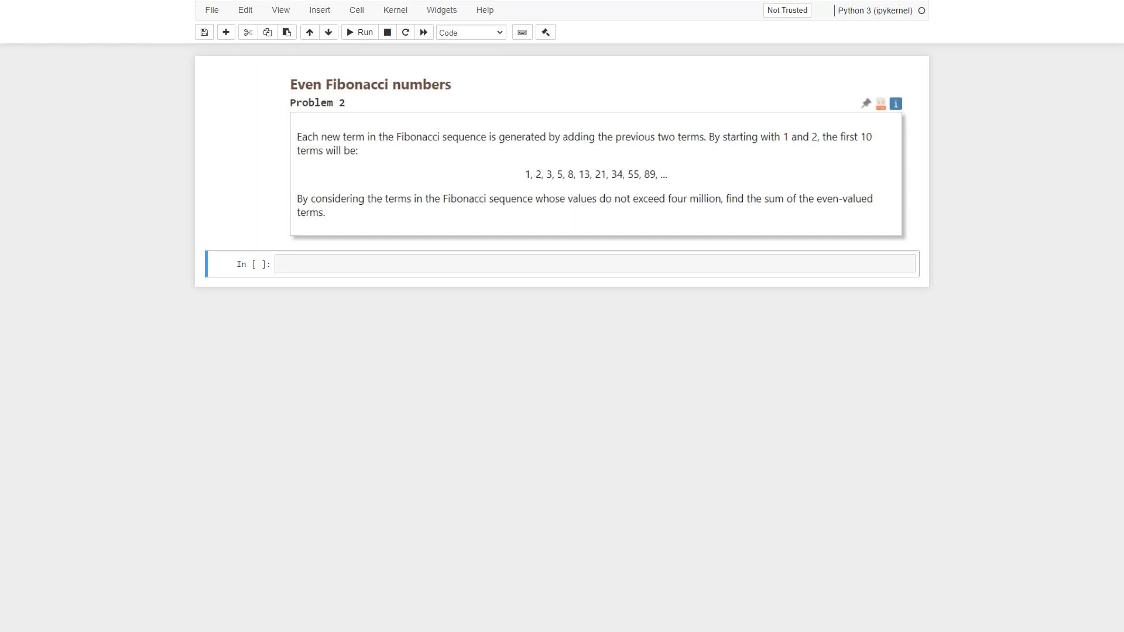
Step: Enter edit mode in the empty code cell below the Even Fibonacci numbers problem
{"action": "left_click", "coordinate": [565, 263]}
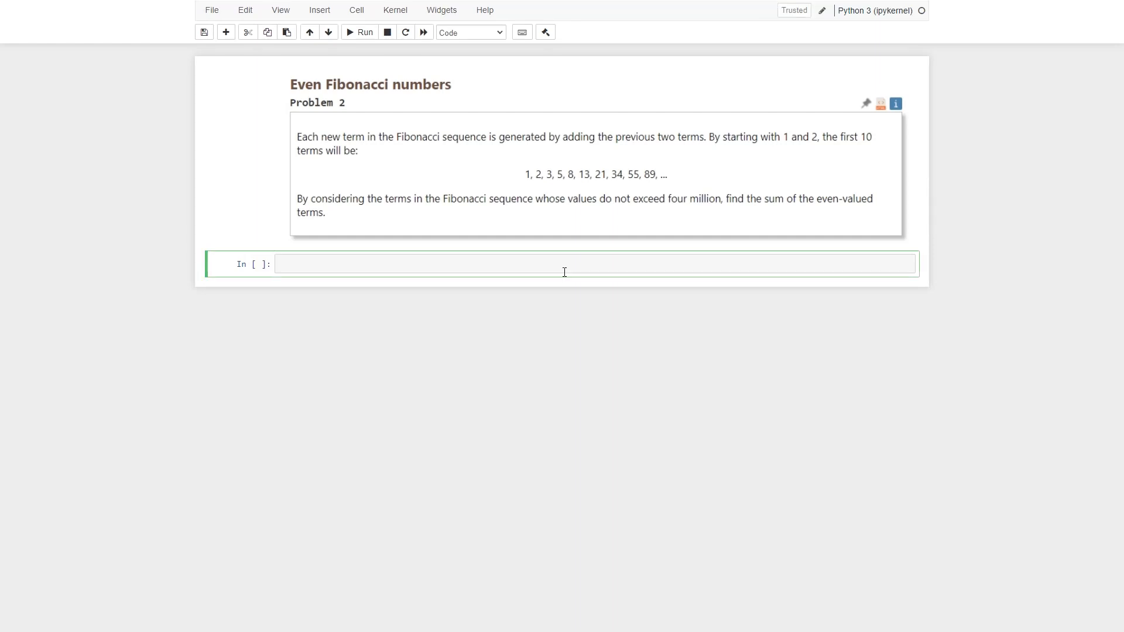
Step: Write the setup lines first = 1, second = 2, result = [second], then a blank line
{"action": "type", "text": "first = 1"}
{"action": "type", "text": "second"}
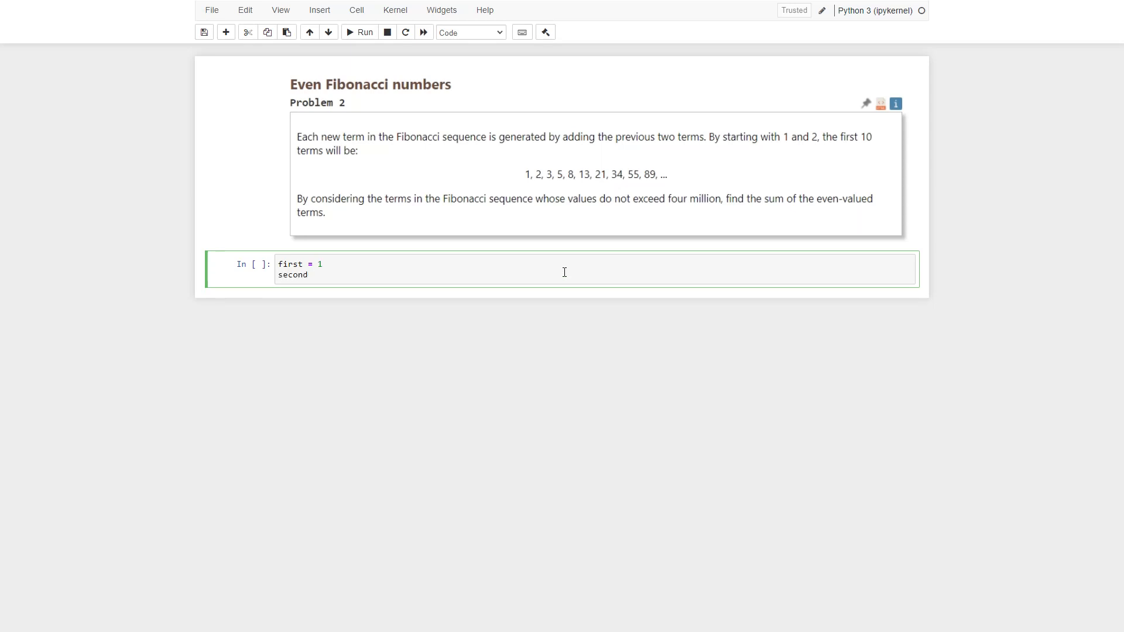
{"action": "type", "text": "= 2"}
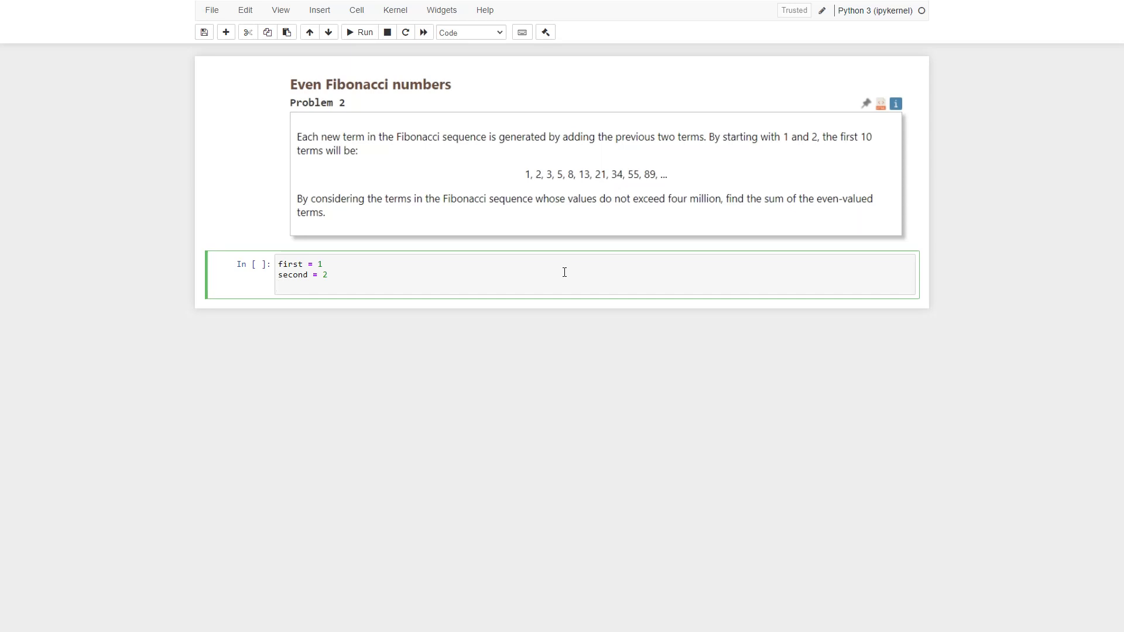
{"action": "type", "text": "result ="}
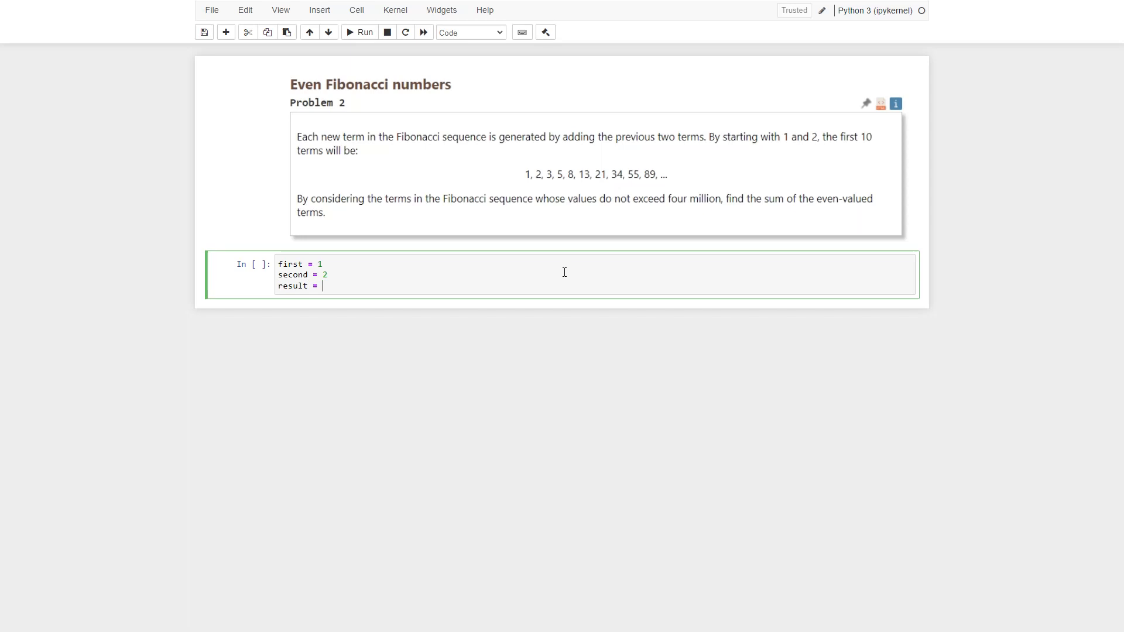
{"action": "type", "text": "[]"}
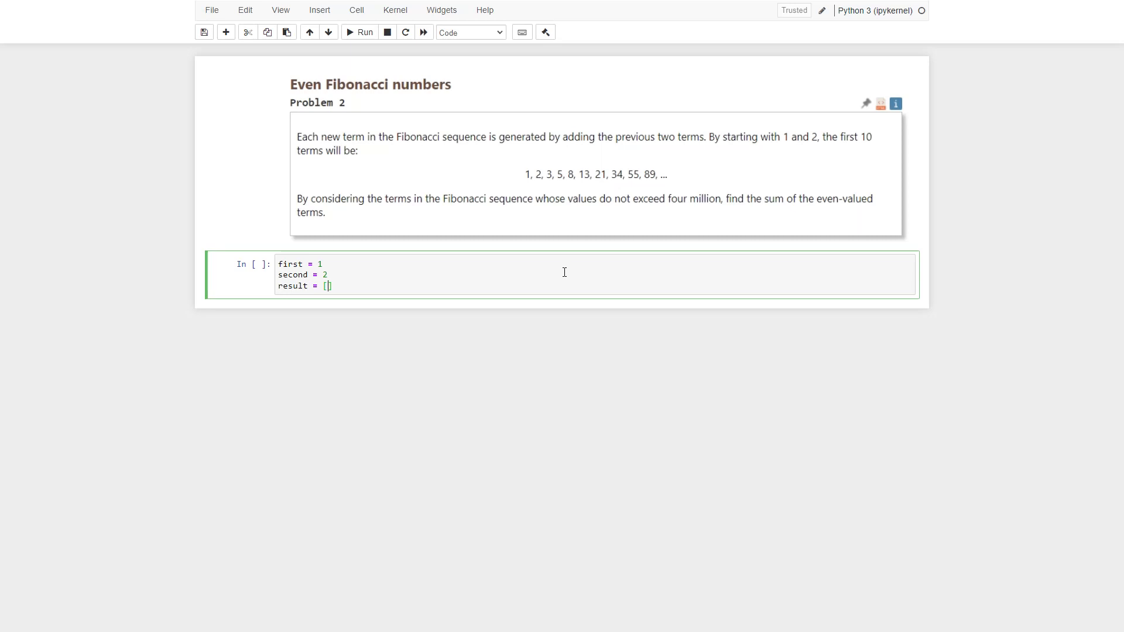
{"action": "type", "text": "second"}
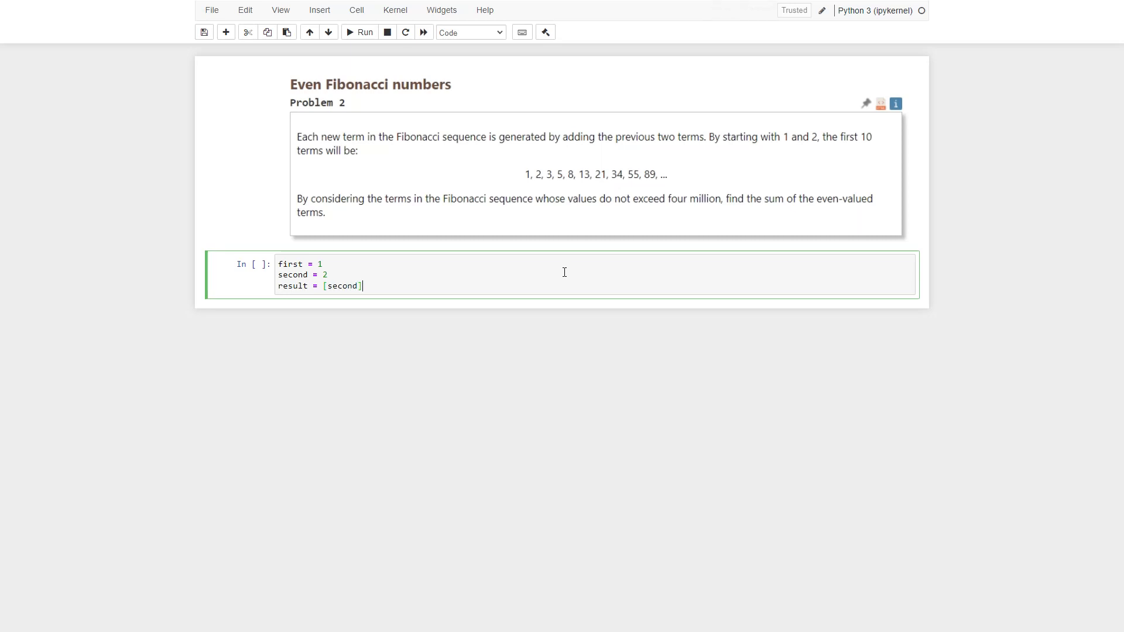
{"action": "key", "text": "Enter"}
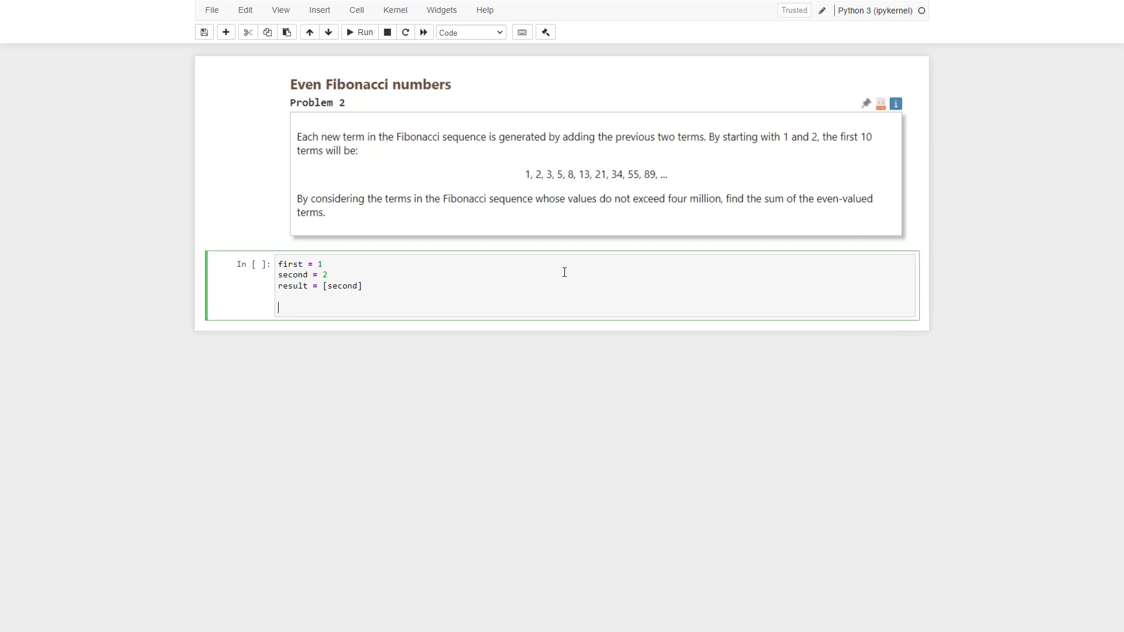
Step: Write the line fibonacci = first + second
{"action": "type", "text": "fibonacc"}
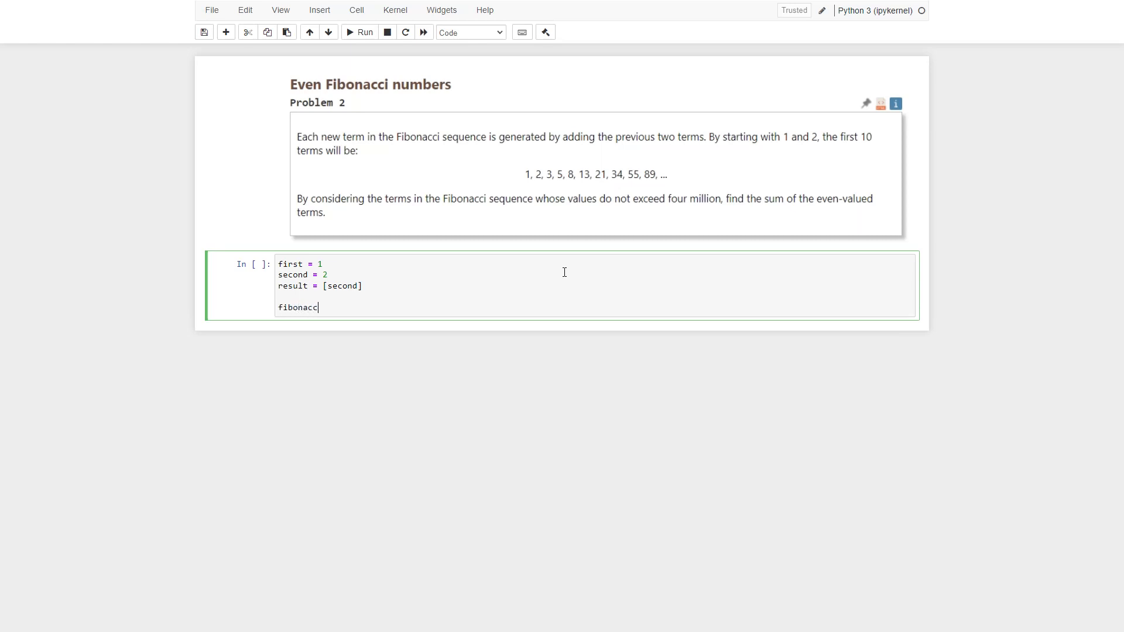
{"action": "type", "text": "i ="}
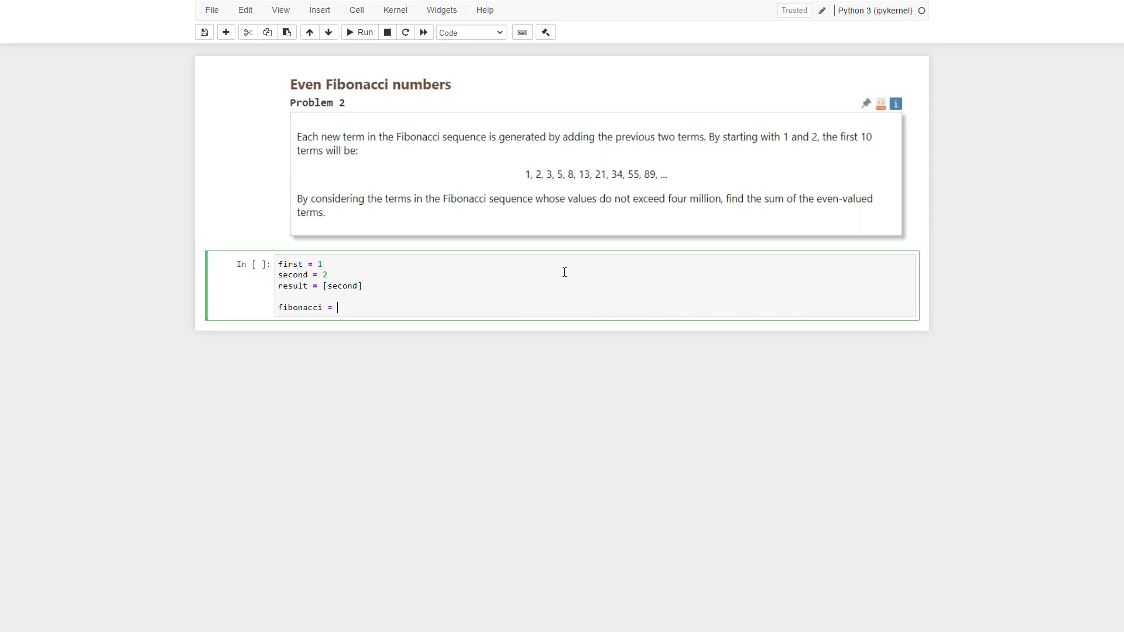
{"action": "type", "text": "firs"}
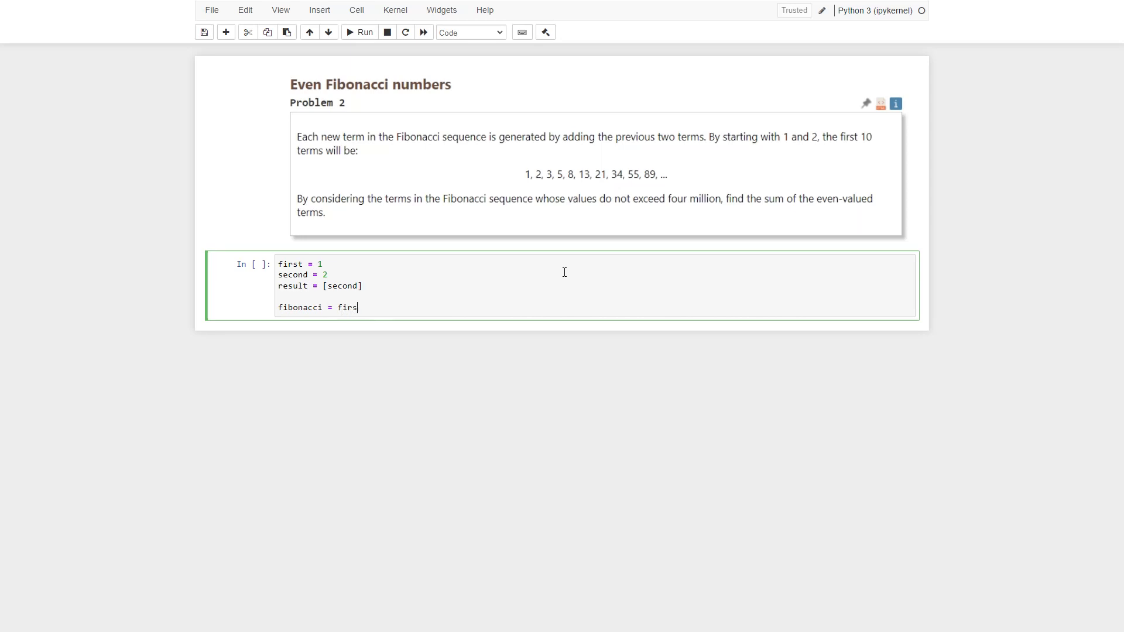
{"action": "type", "text": "t"}
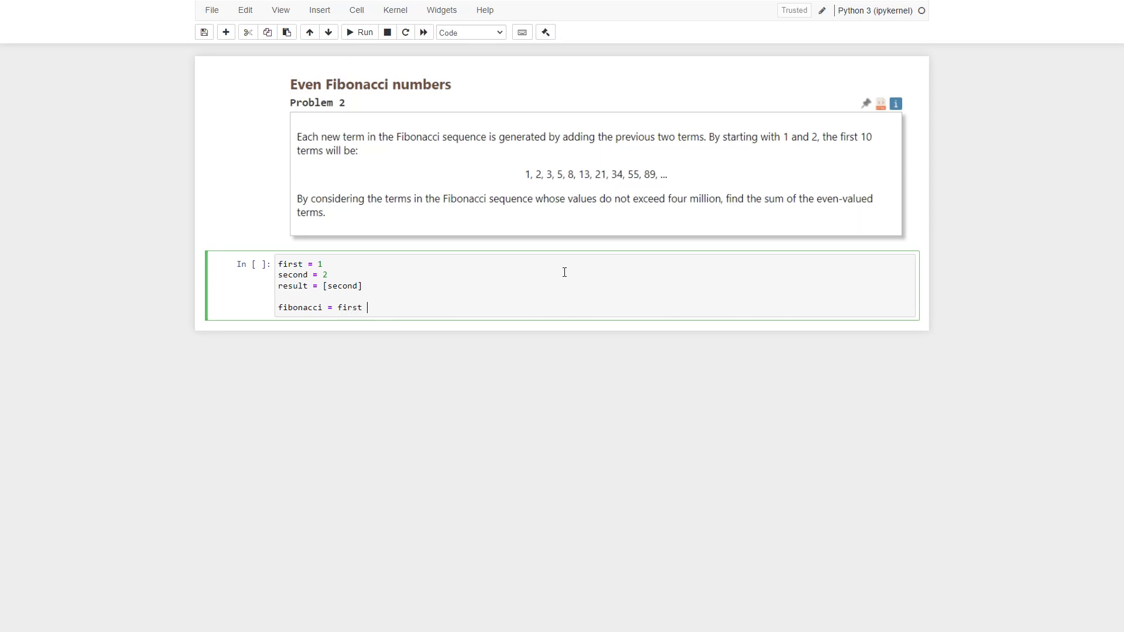
{"action": "type", "text": "+ second"}
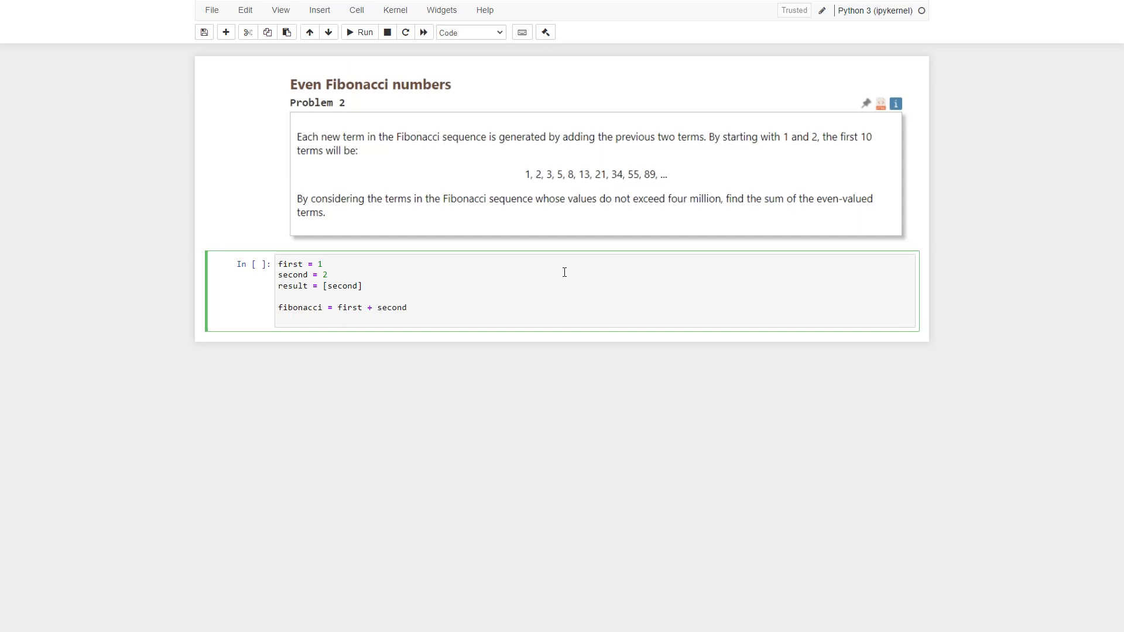
Step: Write the shift lines first = second and second = fibonacci
{"action": "type", "text": "f"}
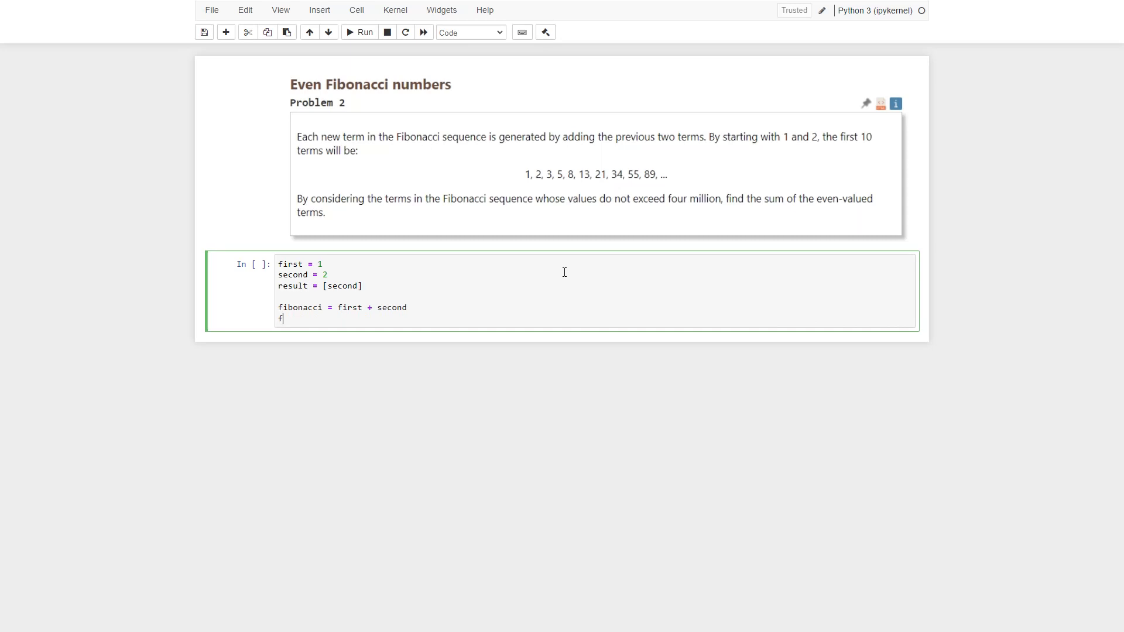
{"action": "type", "text": "irst ="}
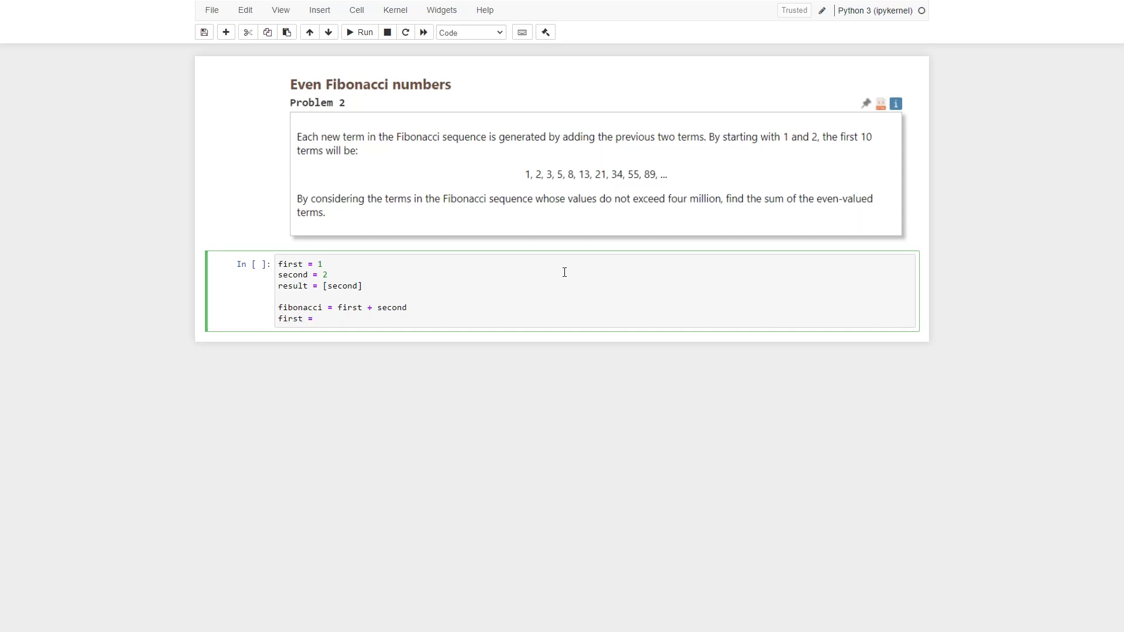
{"action": "type", "text": "second"}
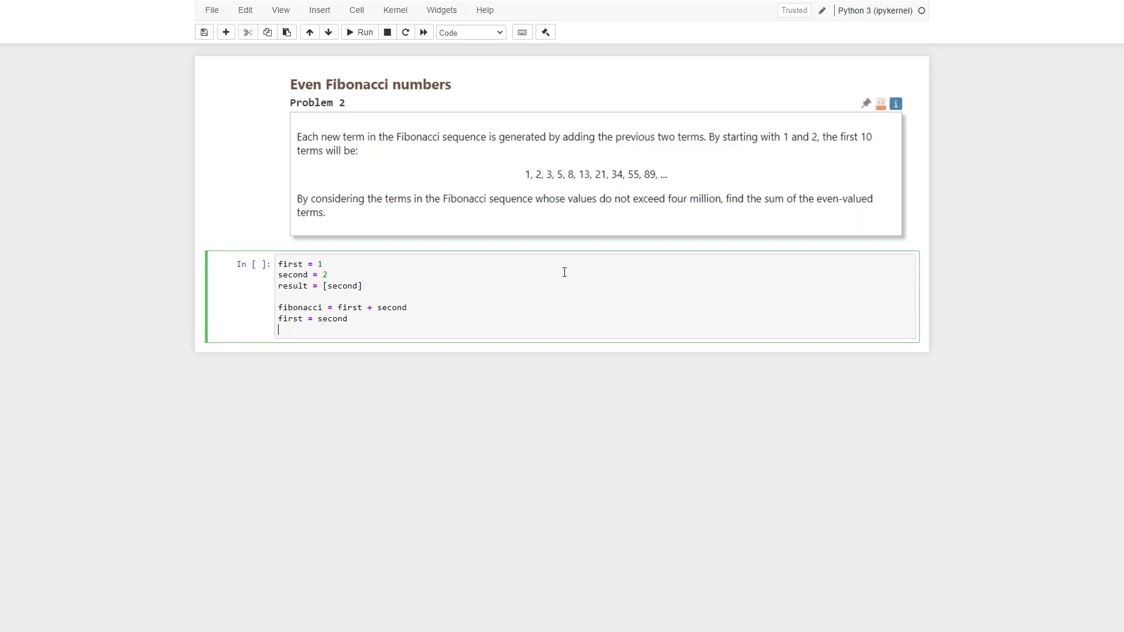
{"action": "type", "text": "second ="}
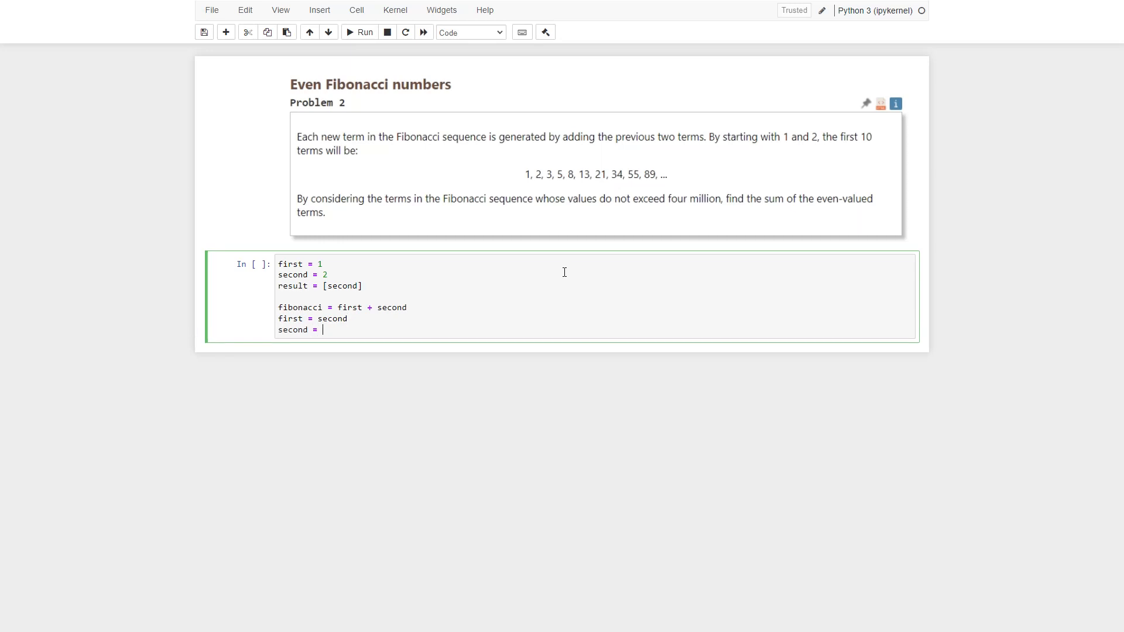
{"action": "type", "text": "fibonacci"}
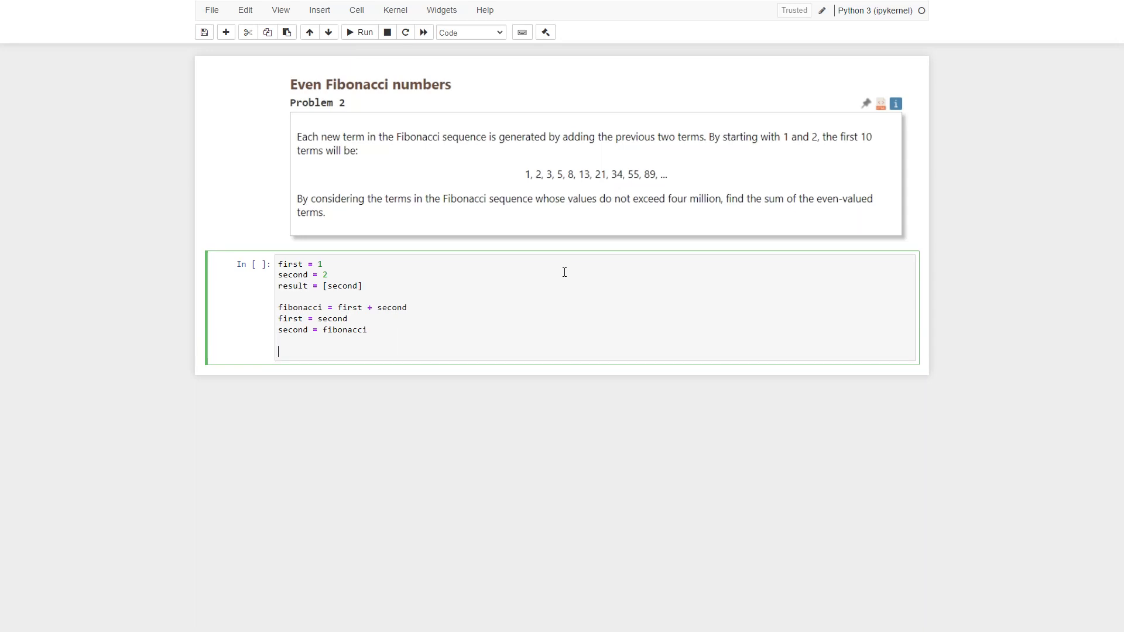
Step: Wrap the update lines in a while True: loop header
{"action": "key", "text": "Backspace"}
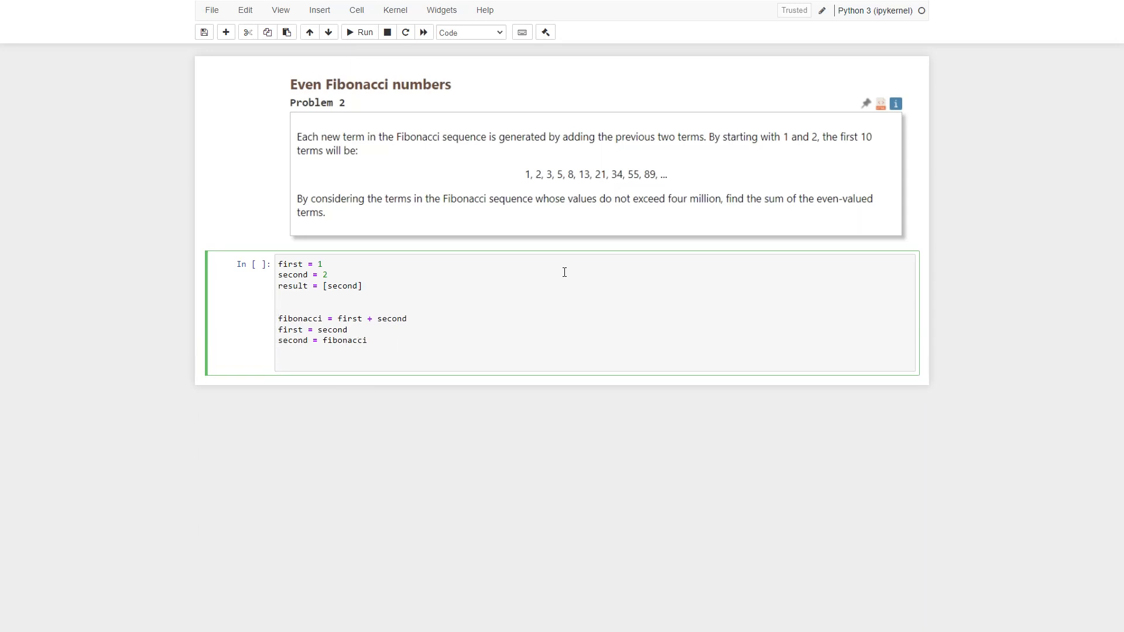
{"action": "type", "text": "while"}
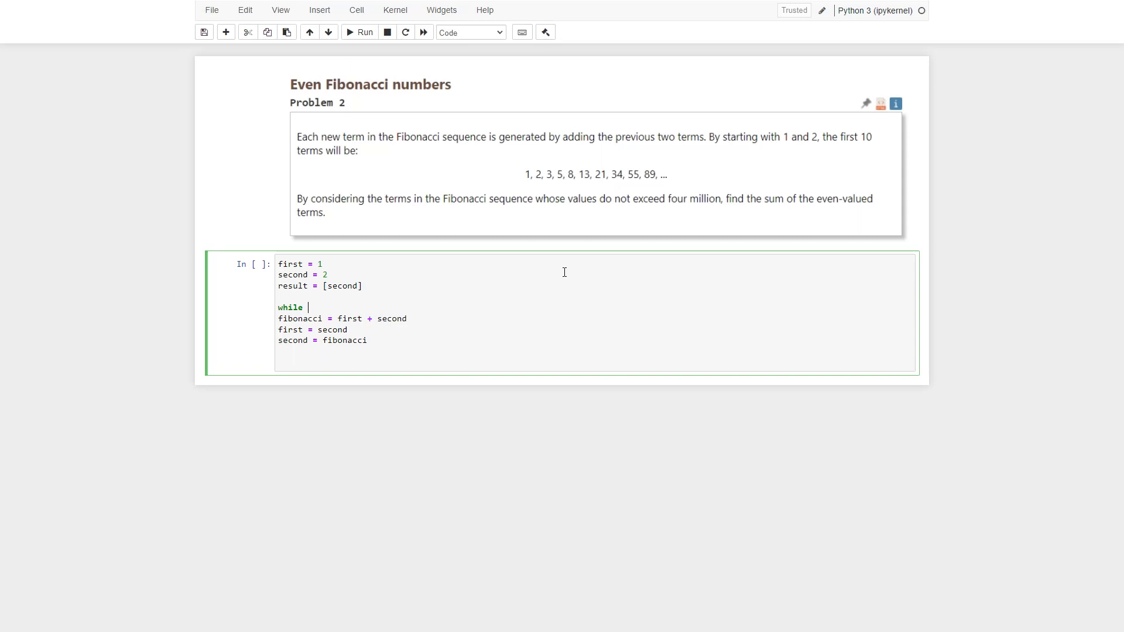
{"action": "type", "text": "True:"}
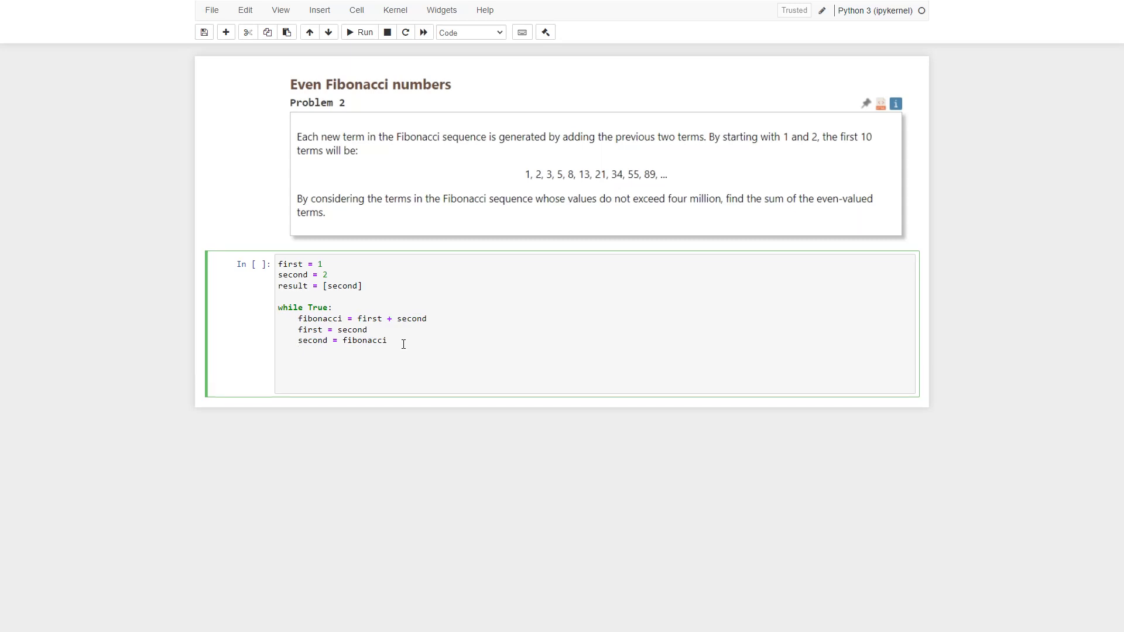
Step: Add 'if fibonacci > 4000000:' with an indented break to end the loop
{"action": "type", "text": "if"}
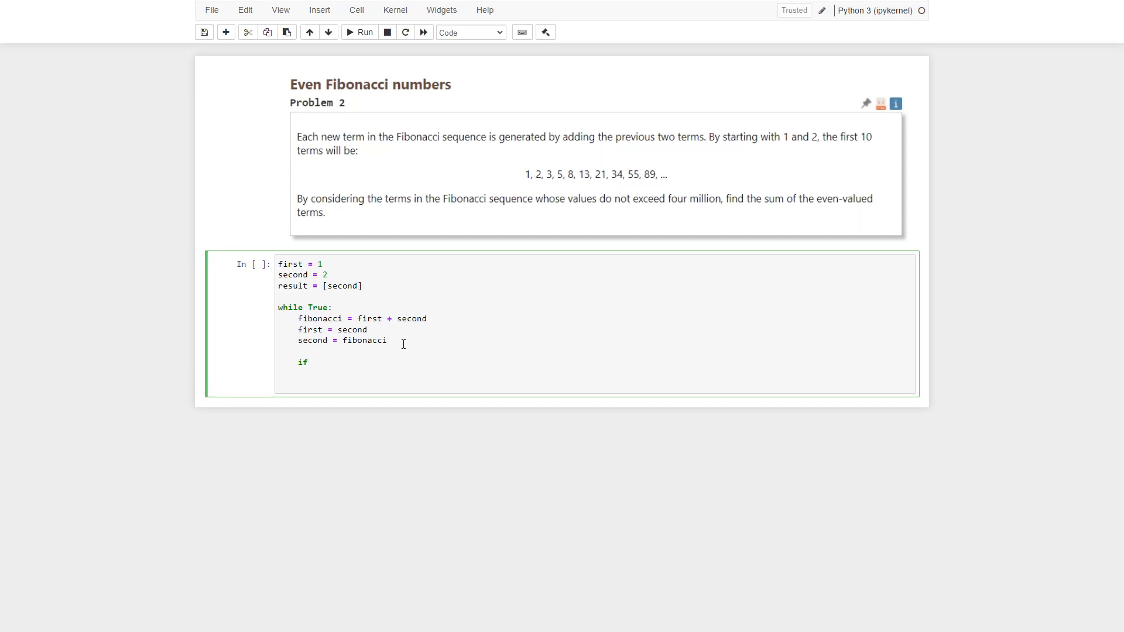
{"action": "type", "text": "fibonacci > 4"}
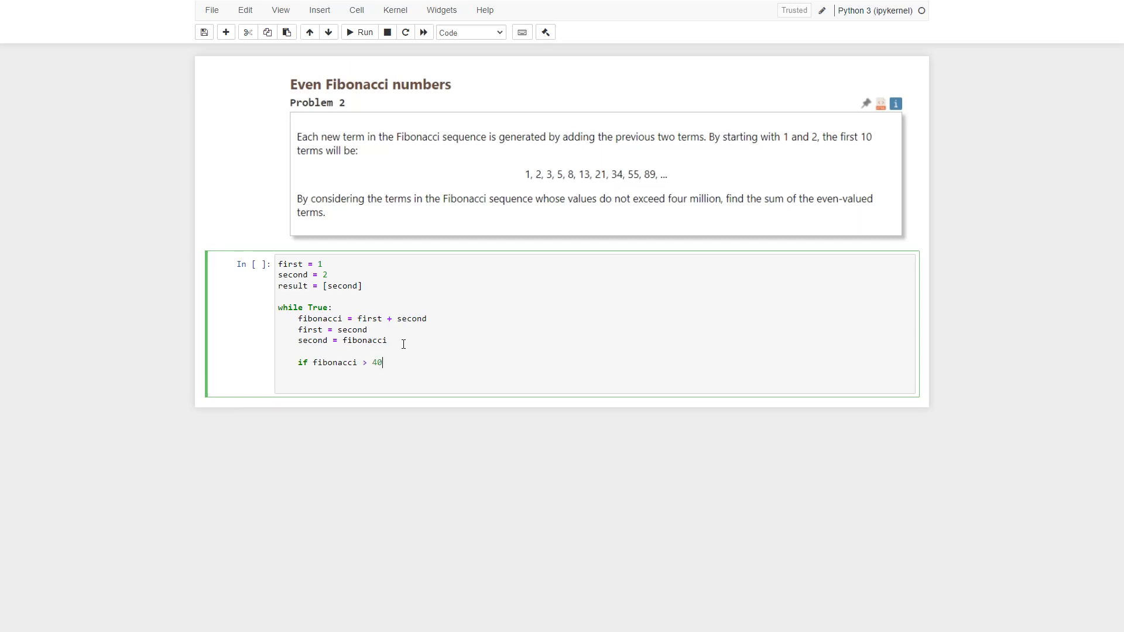
{"action": "type", "text": "000000:"}
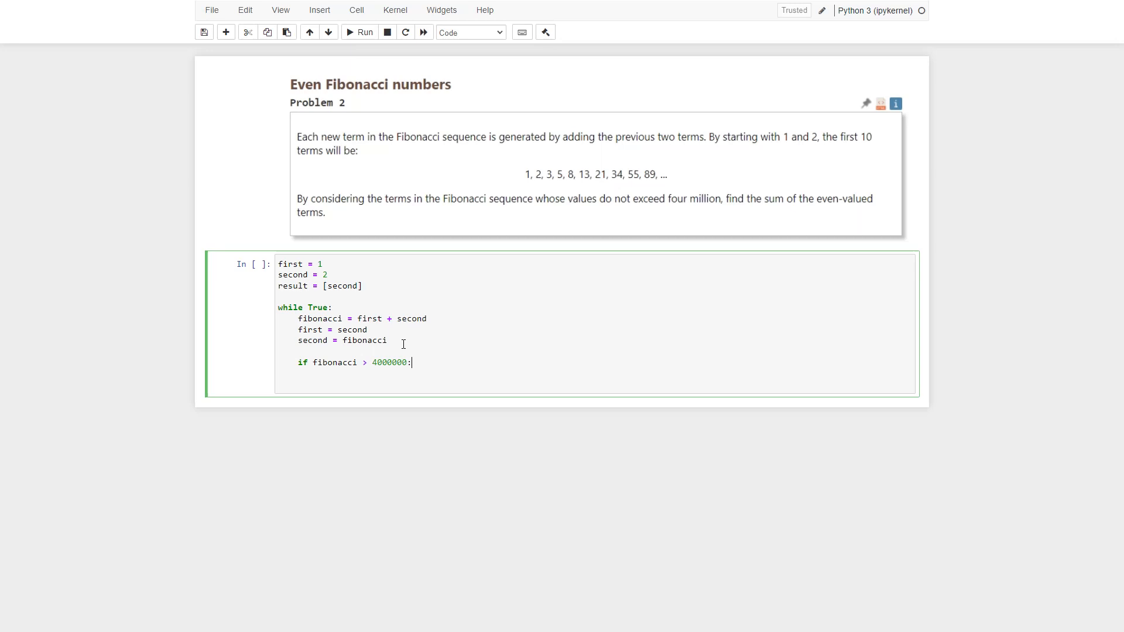
{"action": "type", "text": "break"}
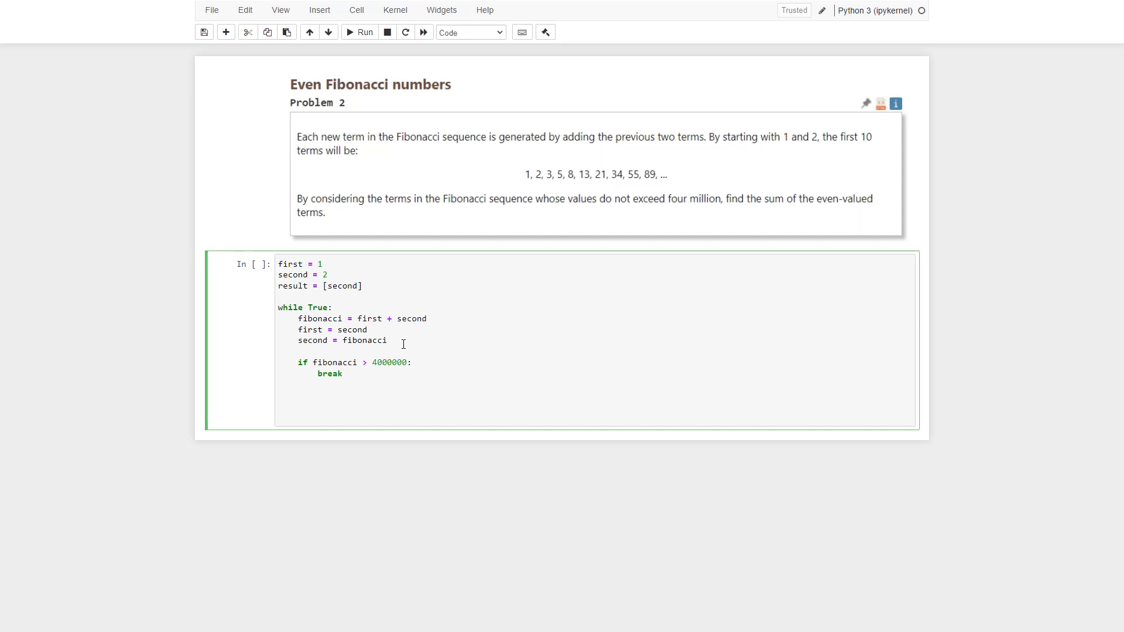
Step: Add 'if fibonacci % 2 == 0:' with result.append(fibonacci), then leave the loop body
{"action": "type", "text": "if fi"}
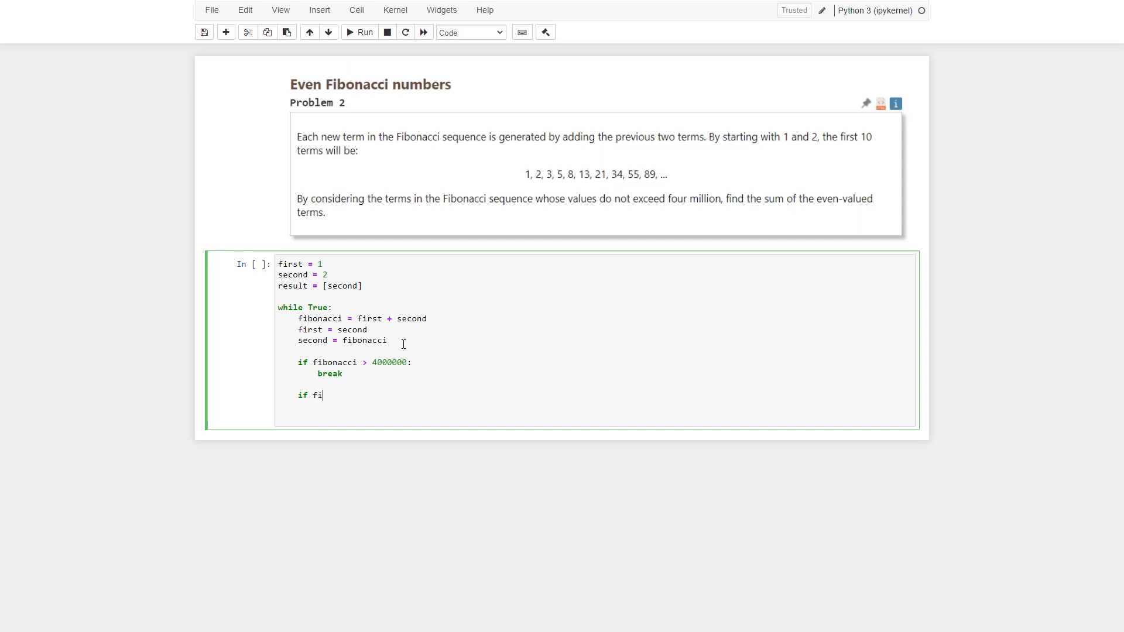
{"action": "type", "text": "bonacc"}
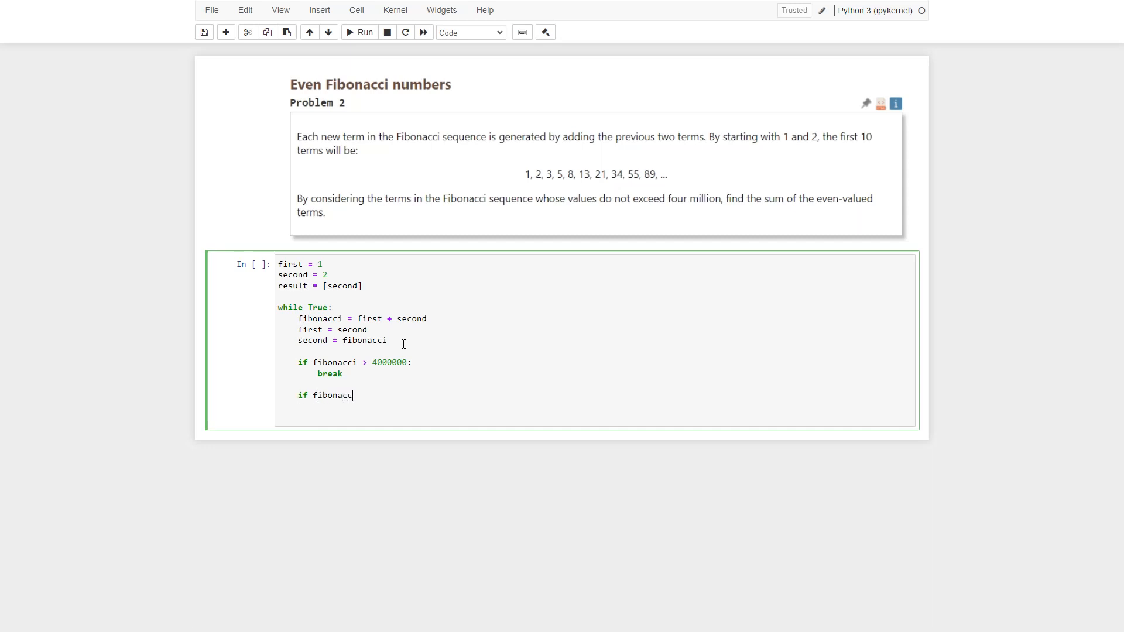
{"action": "type", "text": "\" \""}
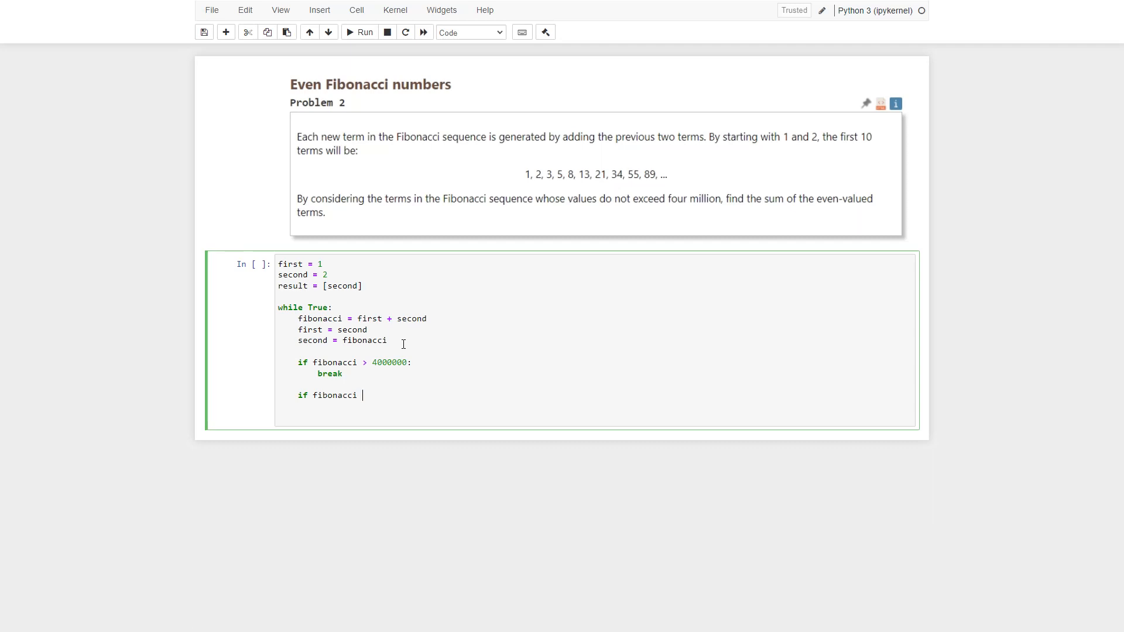
{"action": "type", "text": "% 2 == 0:"}
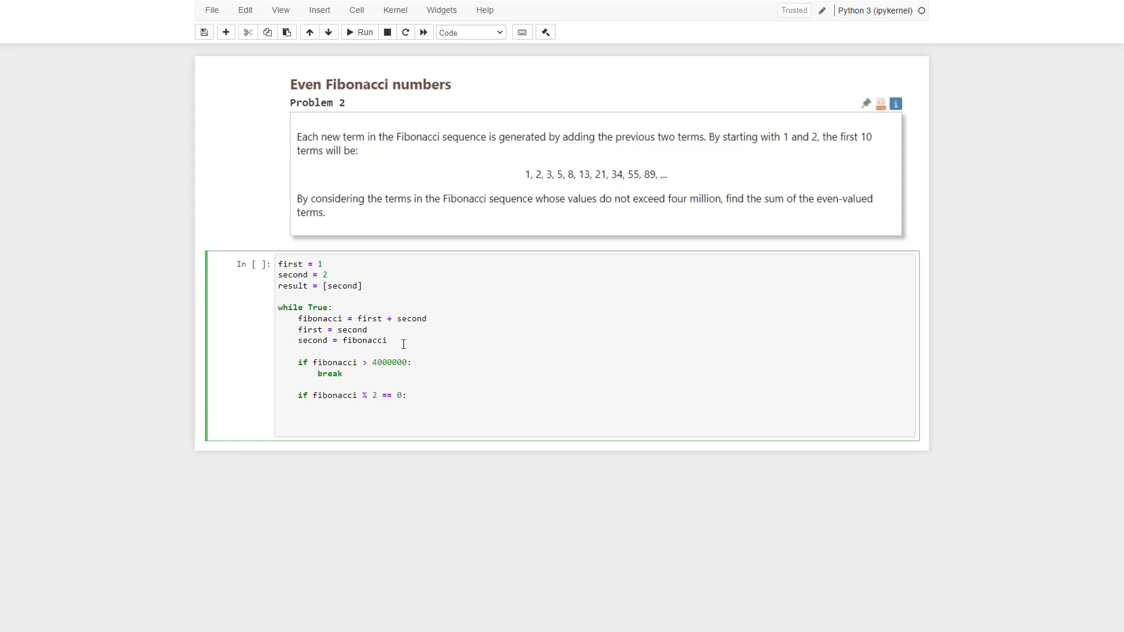
{"action": "type", "text": "result.appen"}
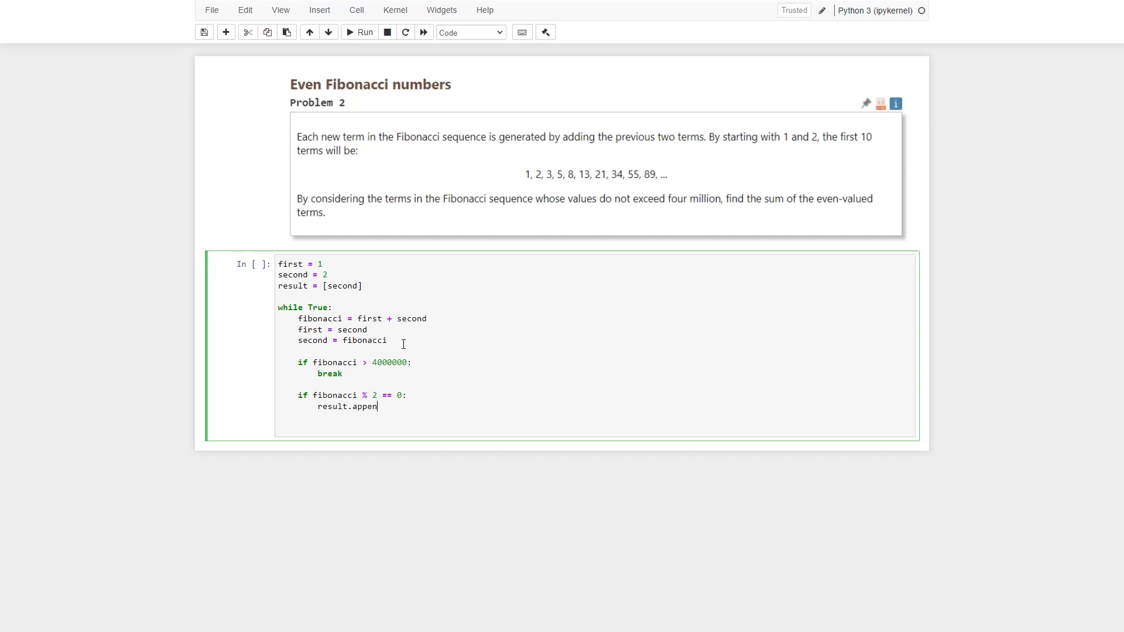
{"action": "type", "text": "d(fib"}
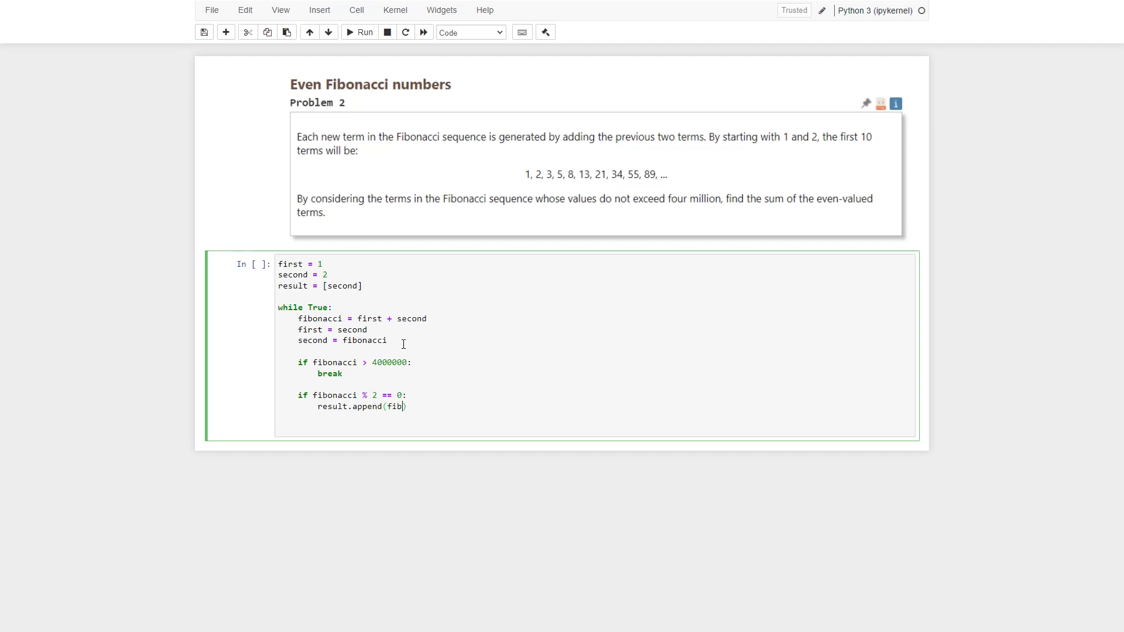
{"action": "type", "text": "onacci"}
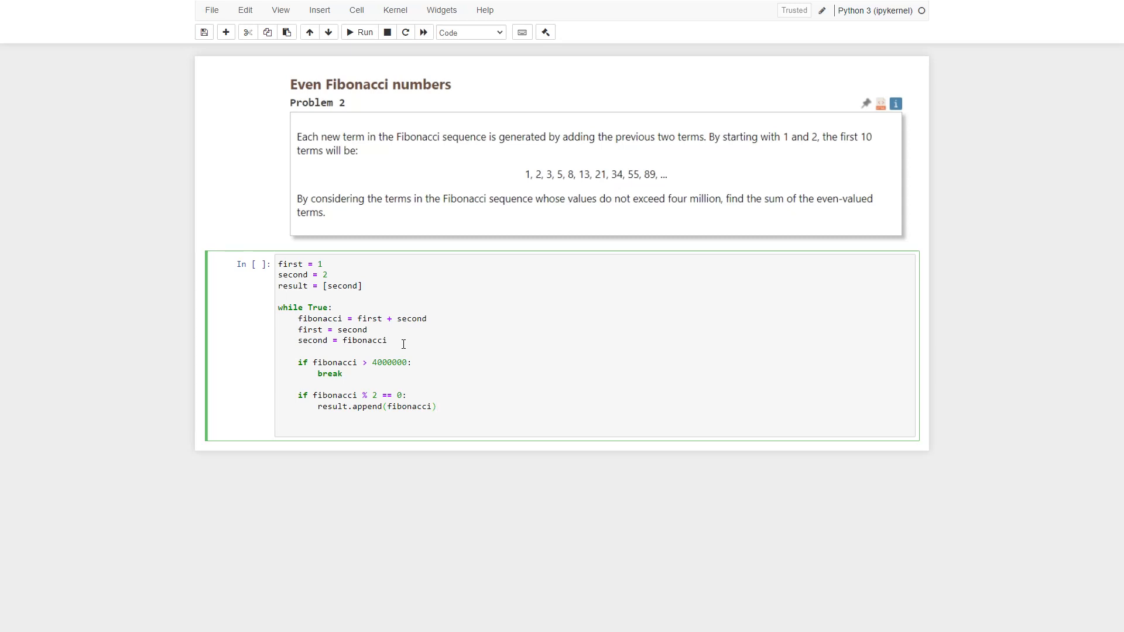
{"action": "key", "text": "enter"}
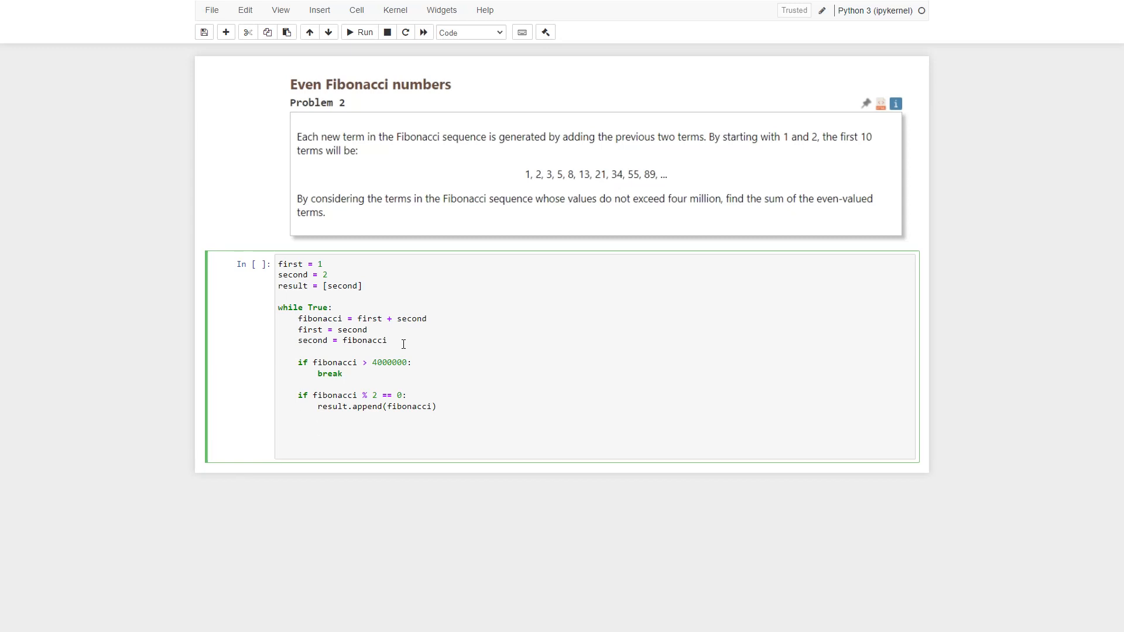
Step: End the cell with sum(result) and run it, producing output 4613732
{"action": "type", "text": "sum"}
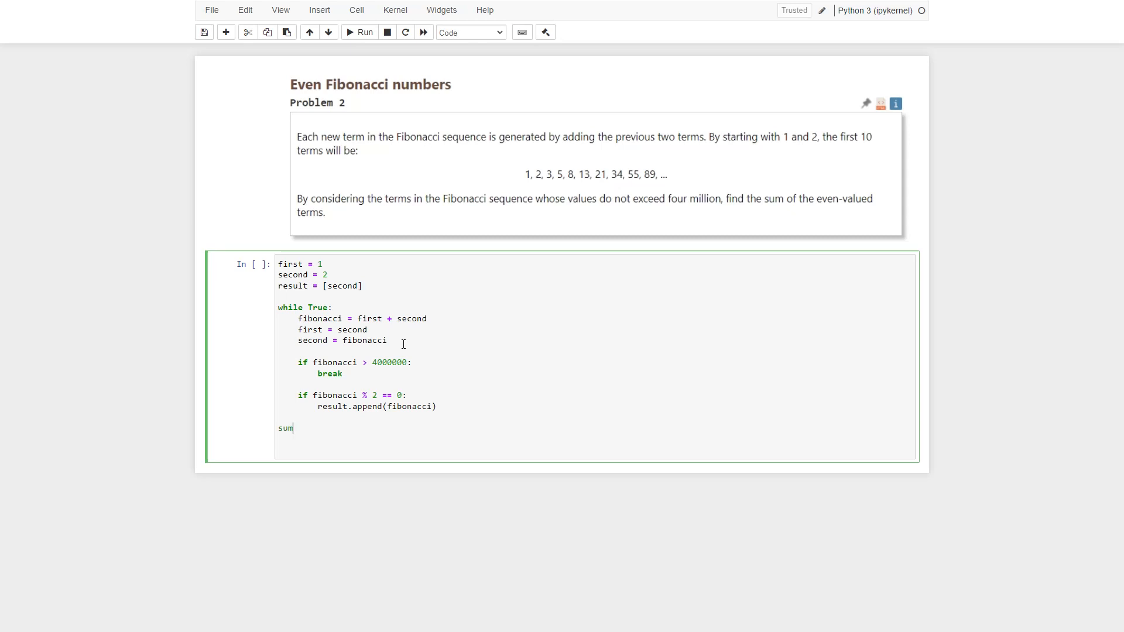
{"action": "type", "text": "(result"}
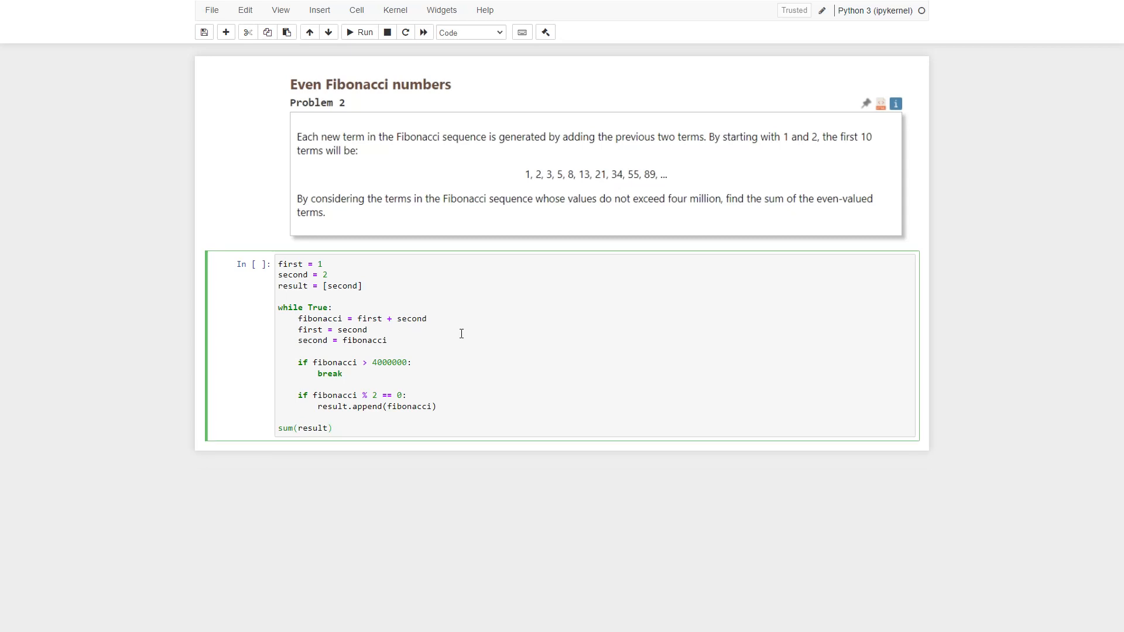
{"action": "left_click", "coordinate": [359, 32]}
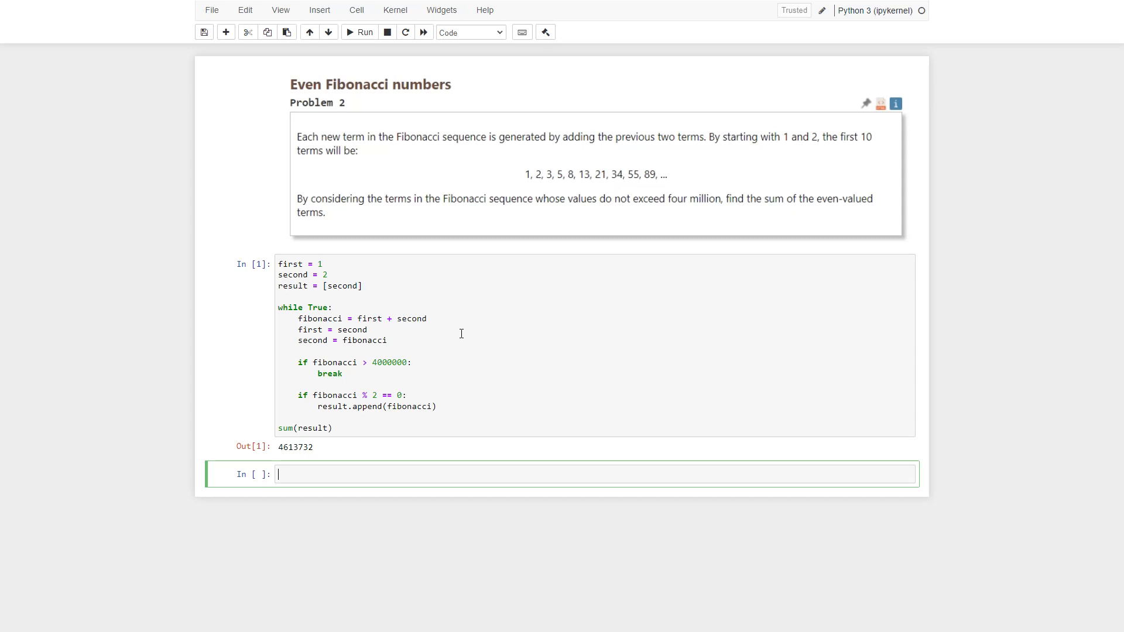
{"action": "mouse_move", "coordinate": [1002, 44]}
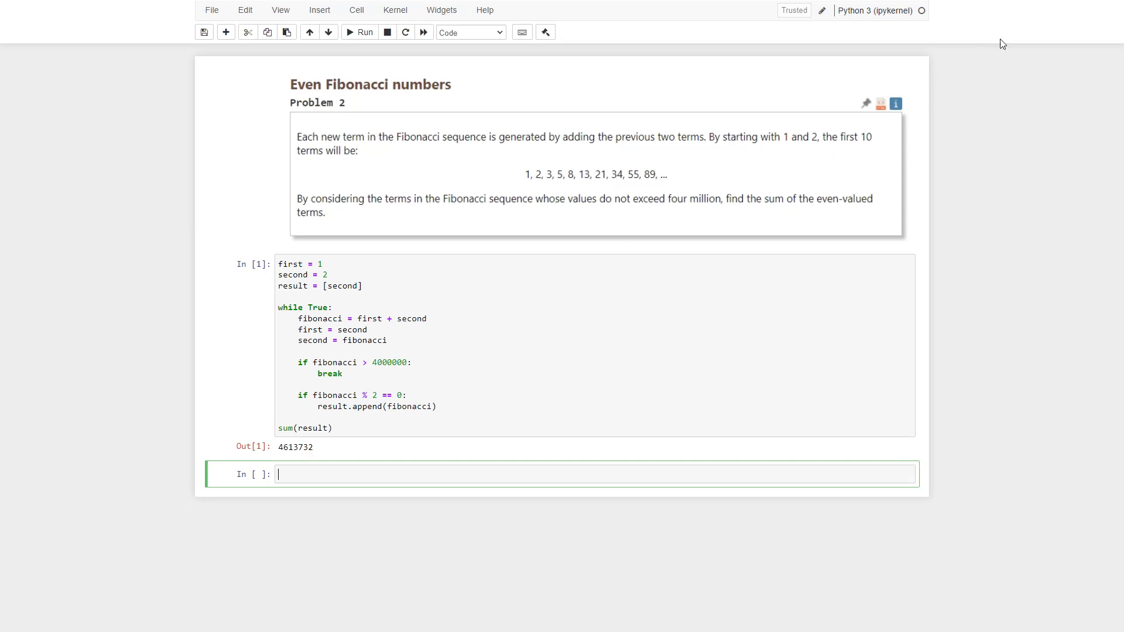